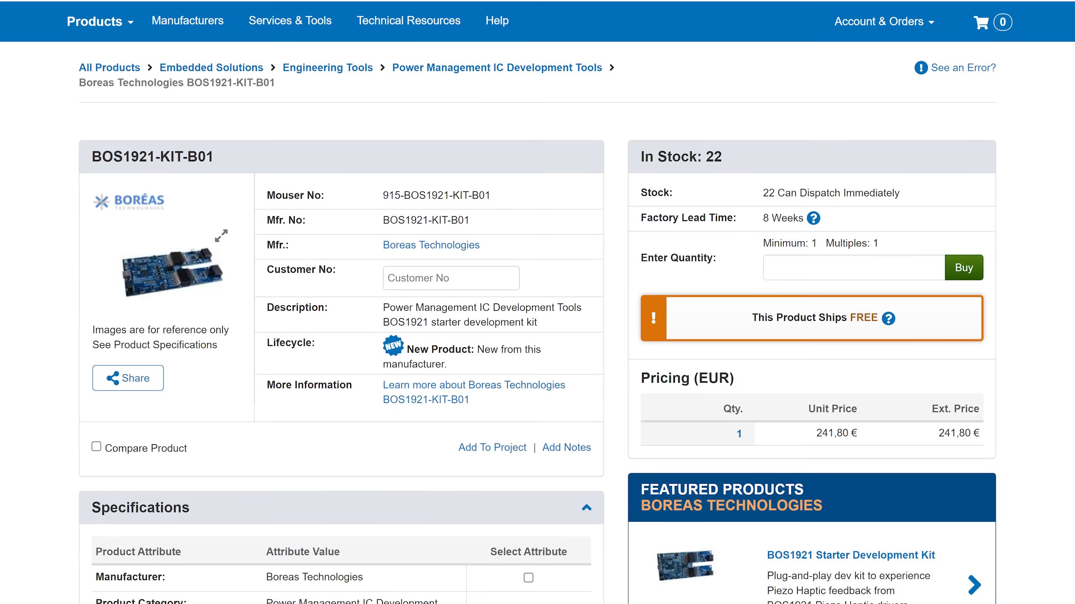
scroll("down", 3)
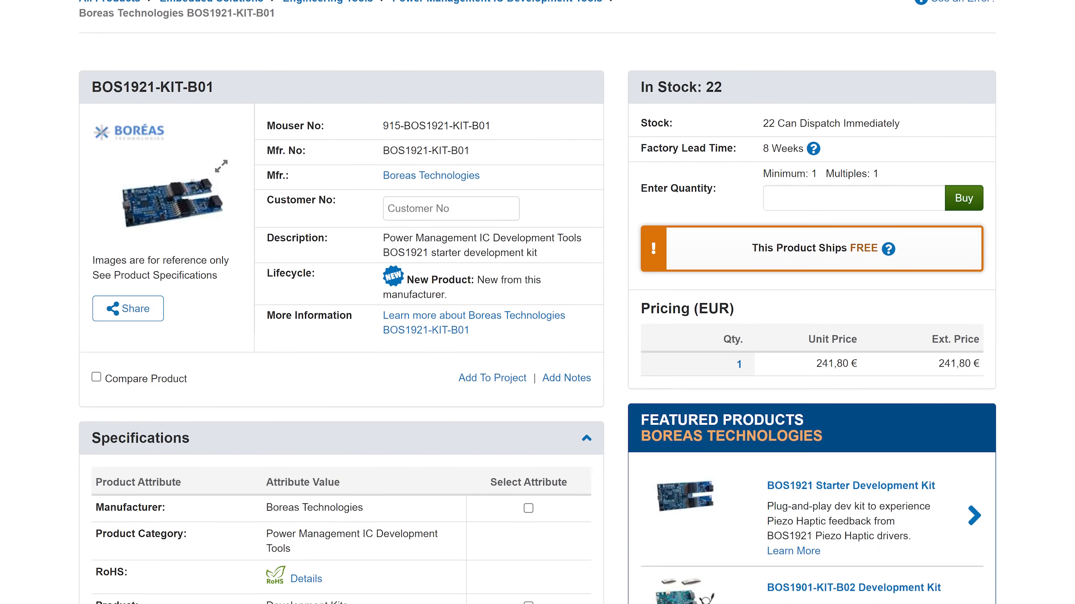
scroll("down", 3)
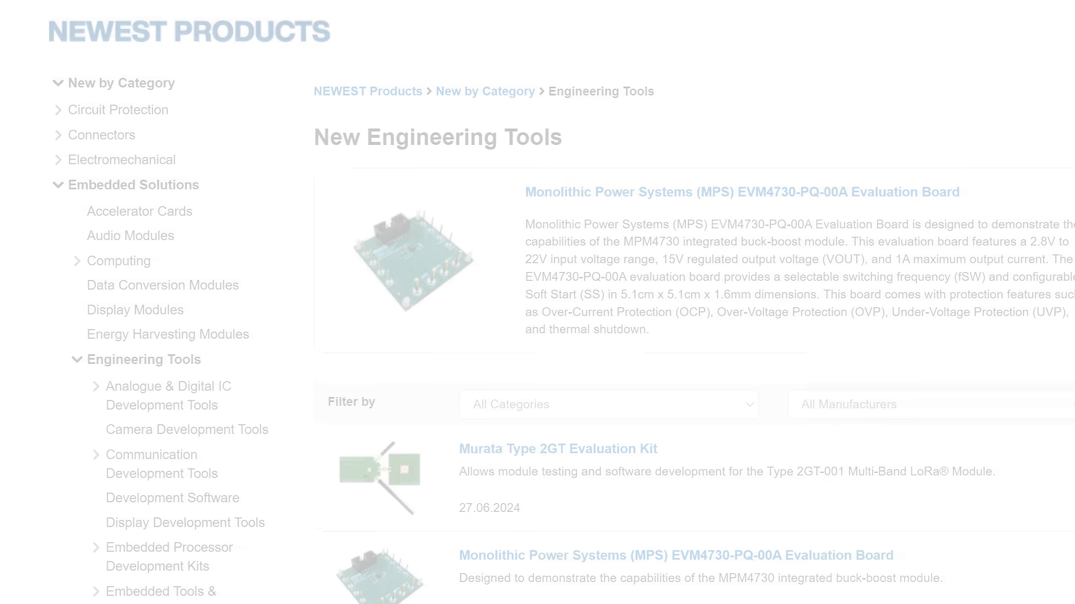
scroll("down", 3)
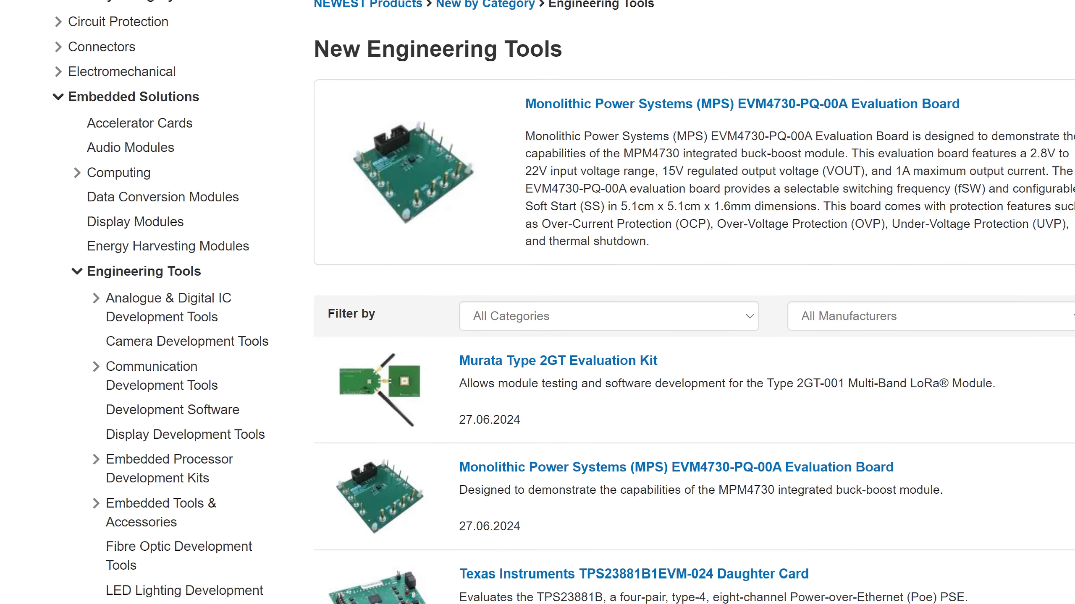
scroll("down", 3)
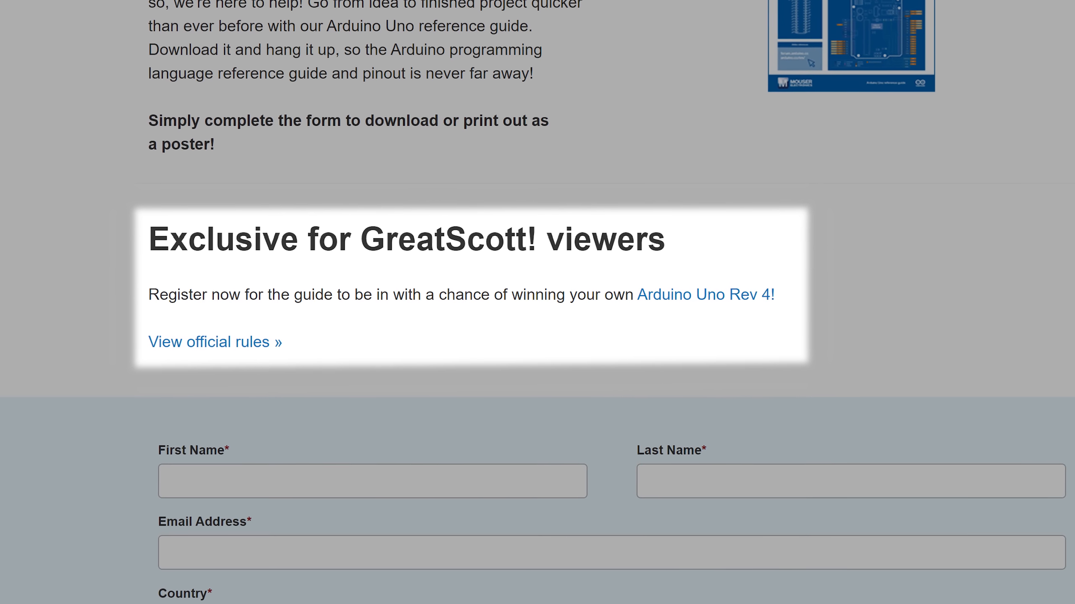
scroll("up", 3)
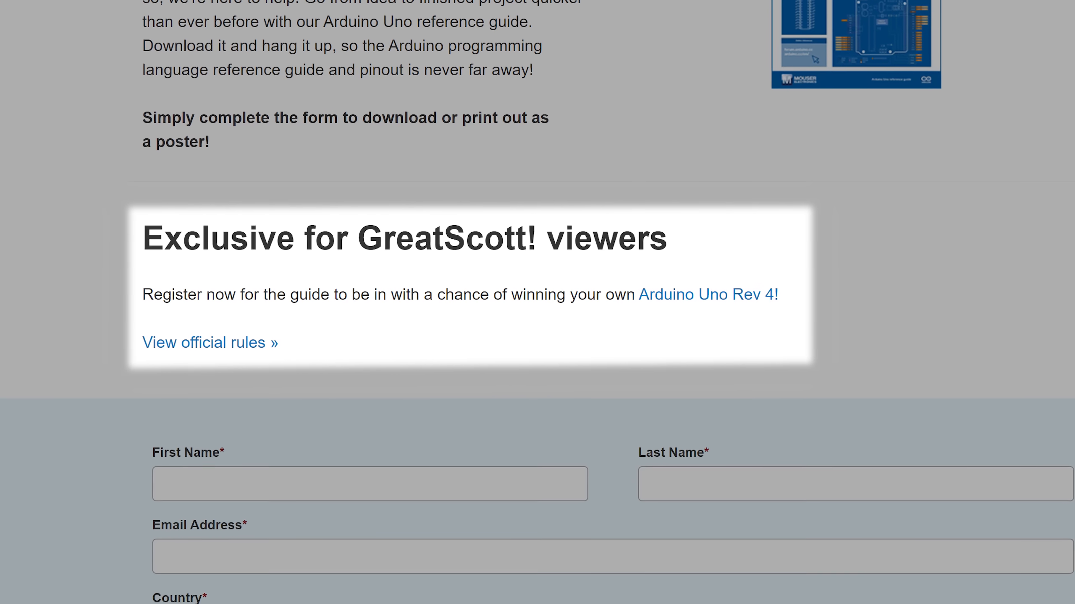